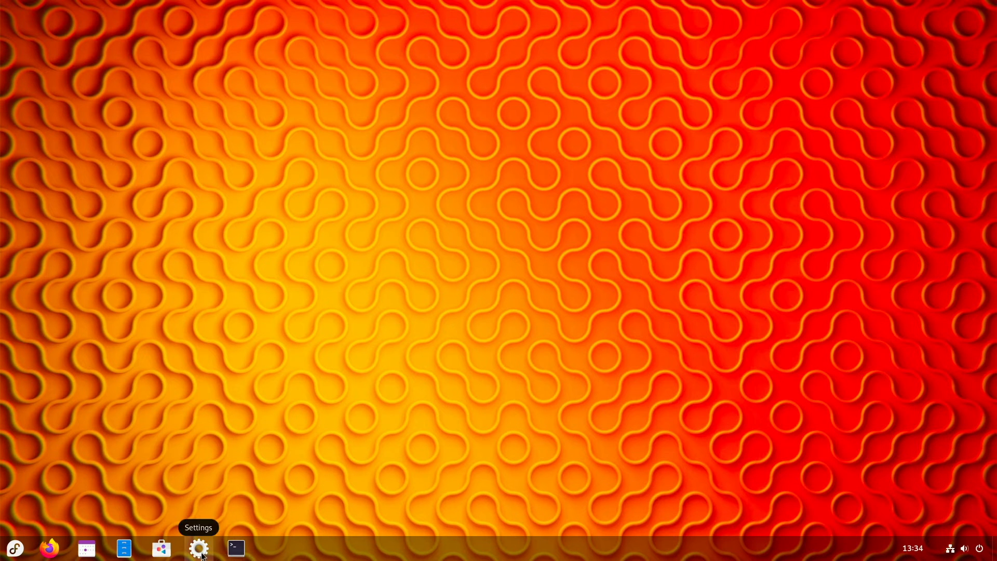
Launch Settings and show the About page with Fedora Linux 39 Silverblue details.
click(198, 547)
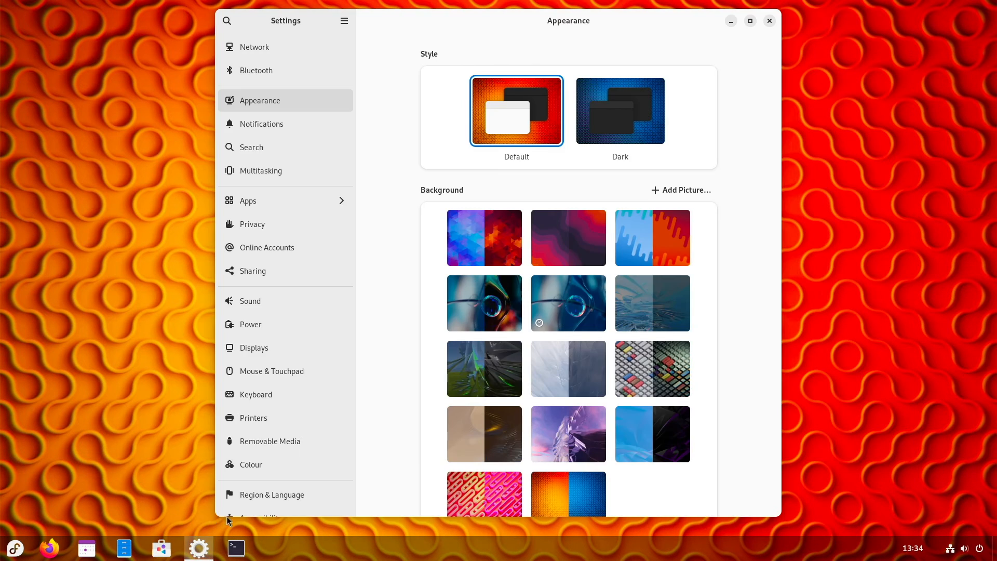
scroll(down, 3)
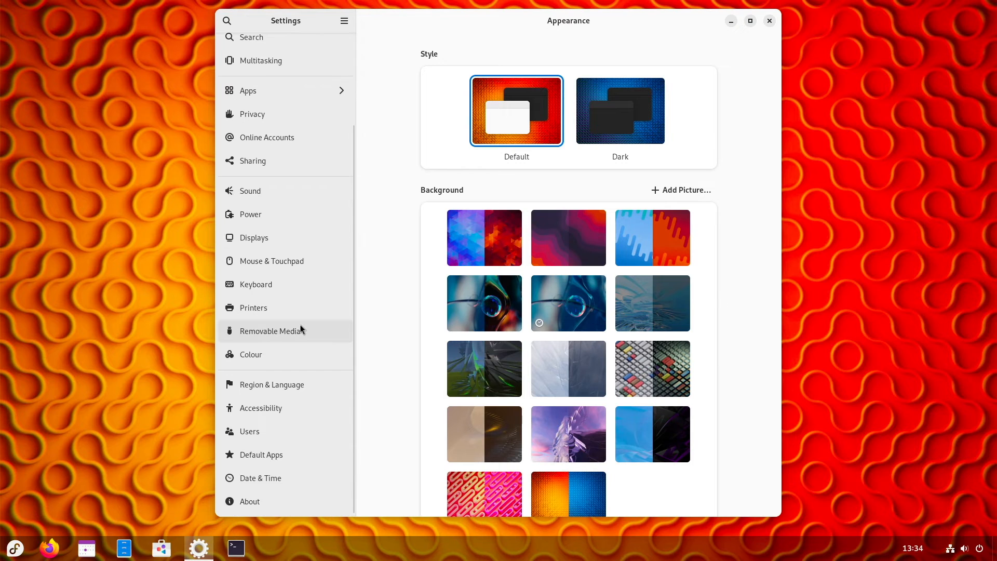
mouse_move(261, 501)
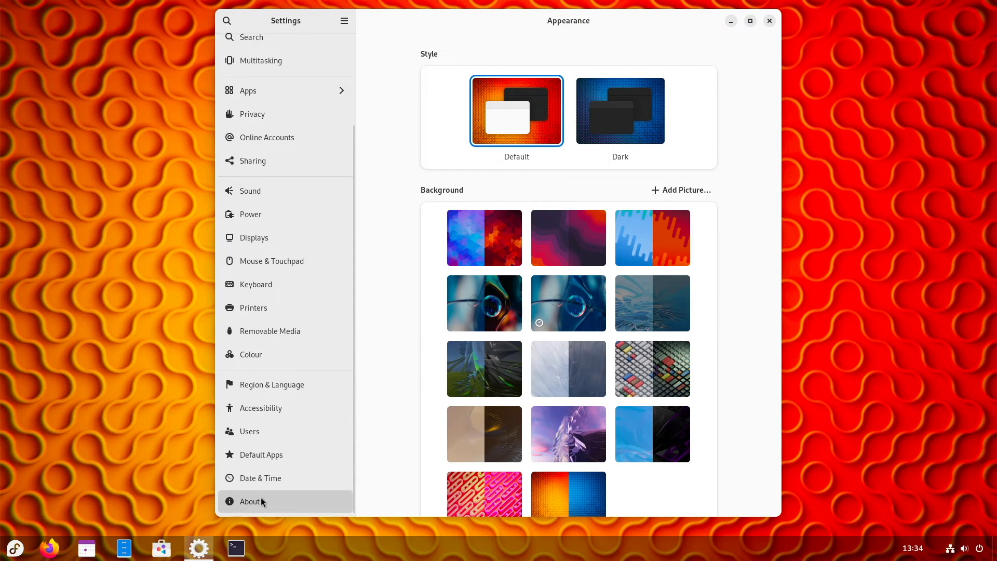
click(250, 501)
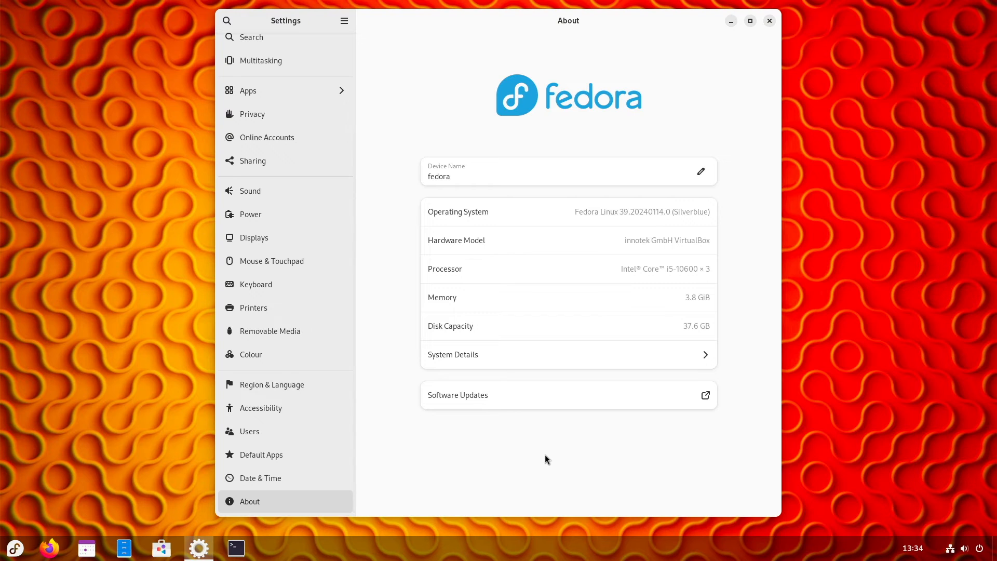
mouse_move(552, 458)
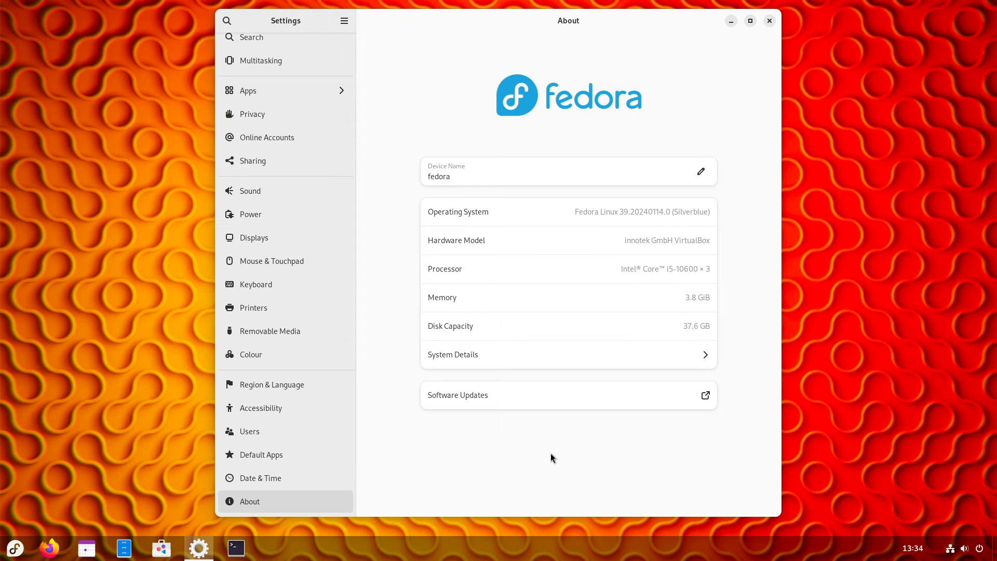
mouse_move(782, 32)
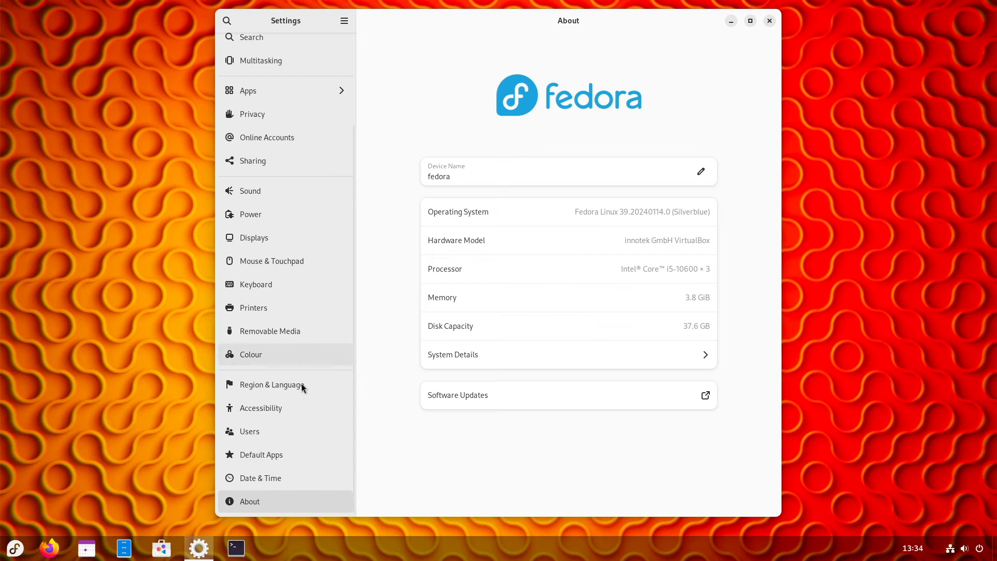
mouse_move(161, 547)
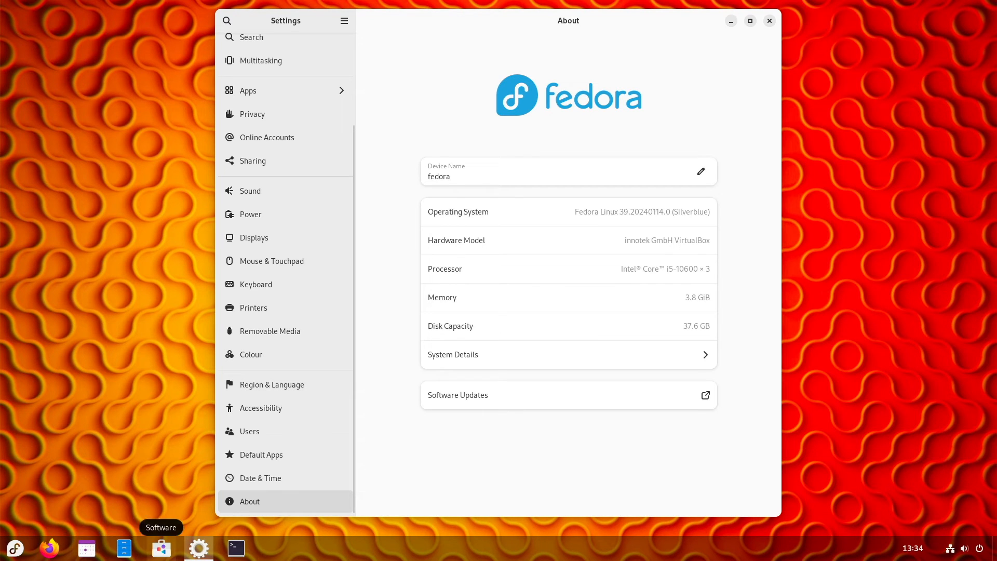
mouse_move(236, 548)
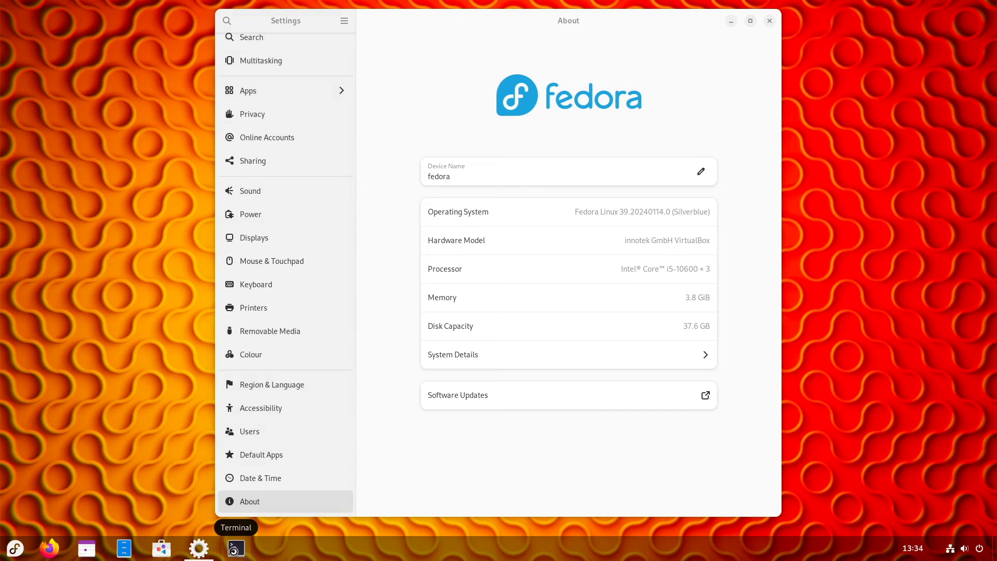
Launch Terminal and Software, then browse down the Explore page of featured apps.
click(236, 548)
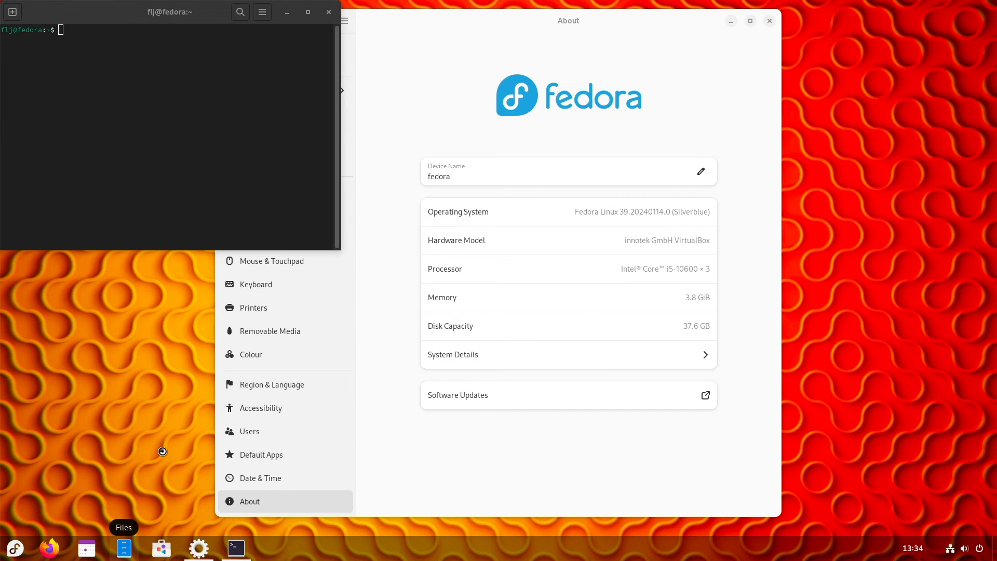
click(161, 547)
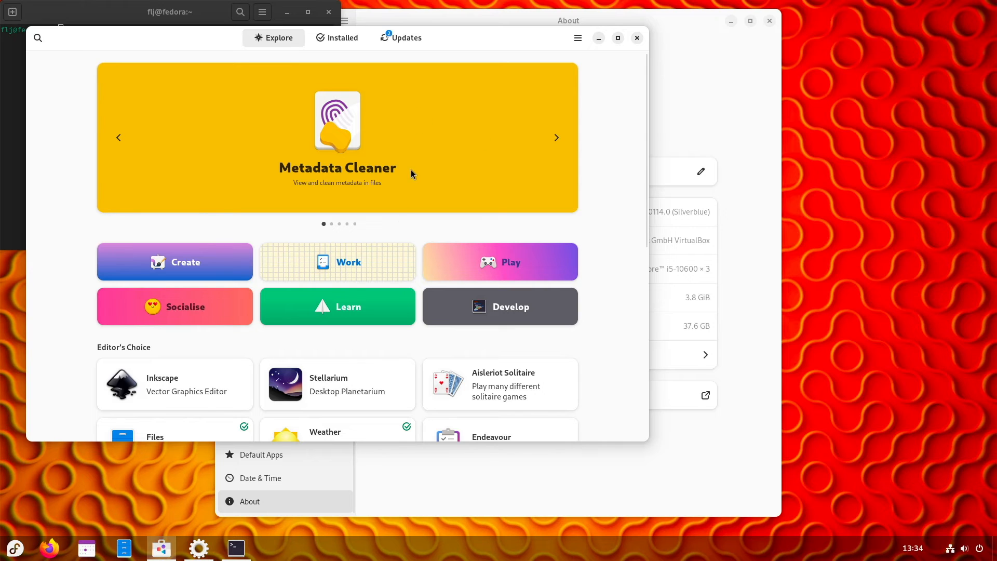
scroll(down, 3)
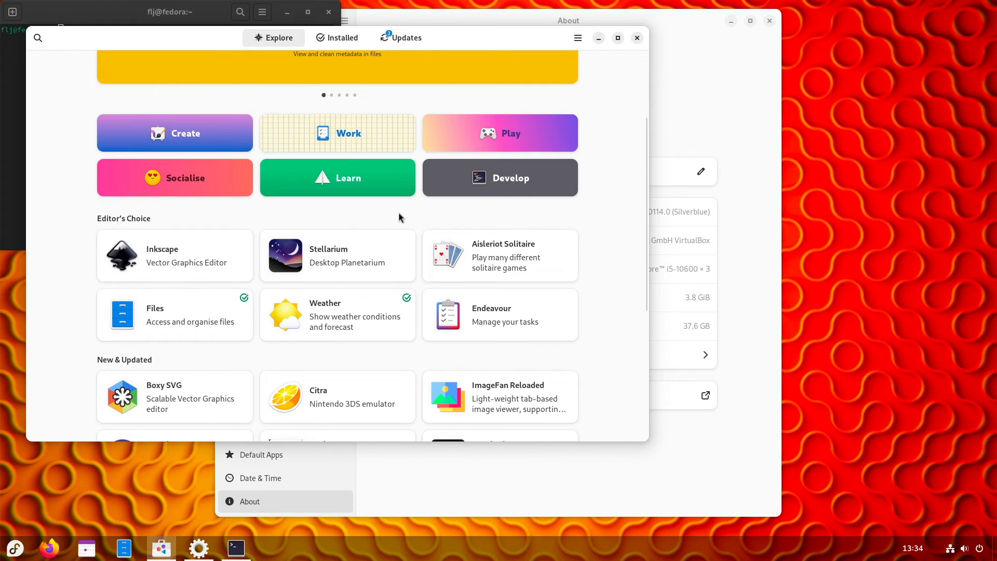
scroll(down, 3)
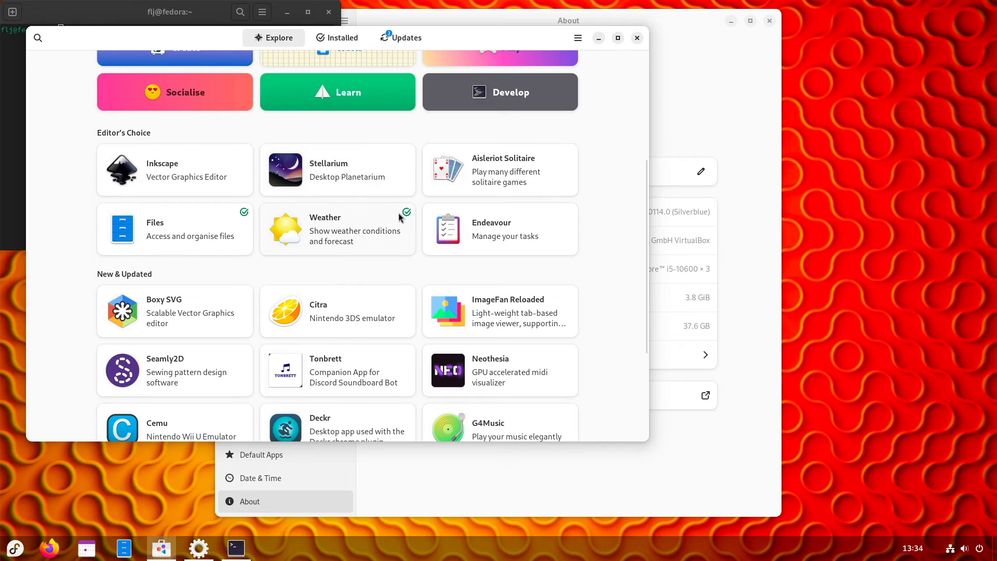
scroll(down, 3)
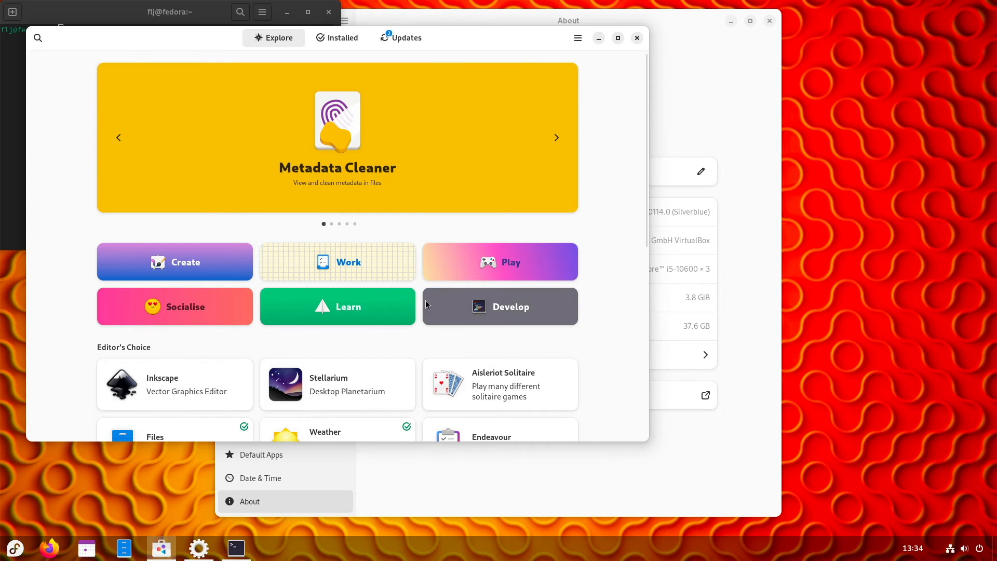
mouse_move(207, 314)
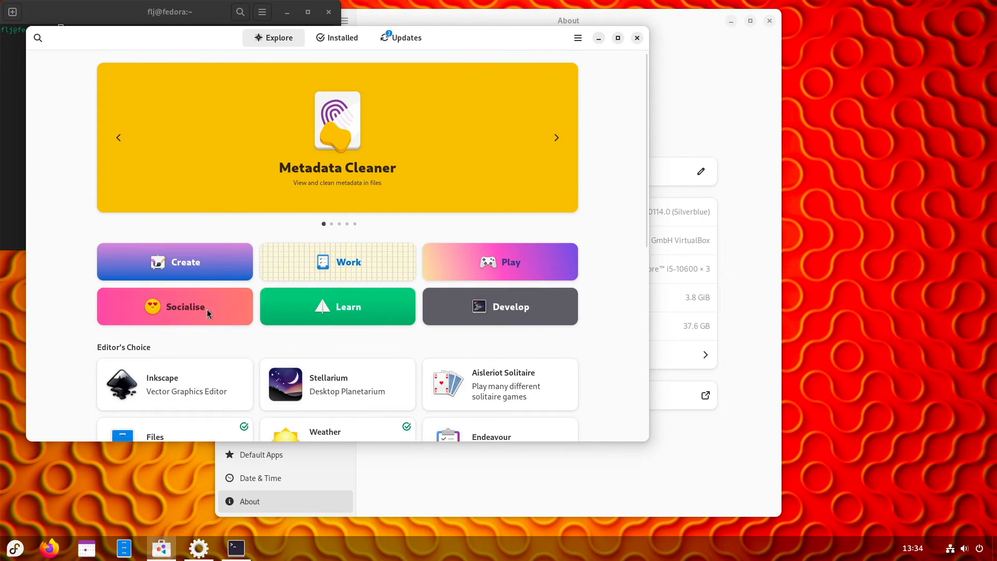
Browse Socialise, previewing the Microsoft Edge and teams-for-linux pages and returning each time.
click(175, 306)
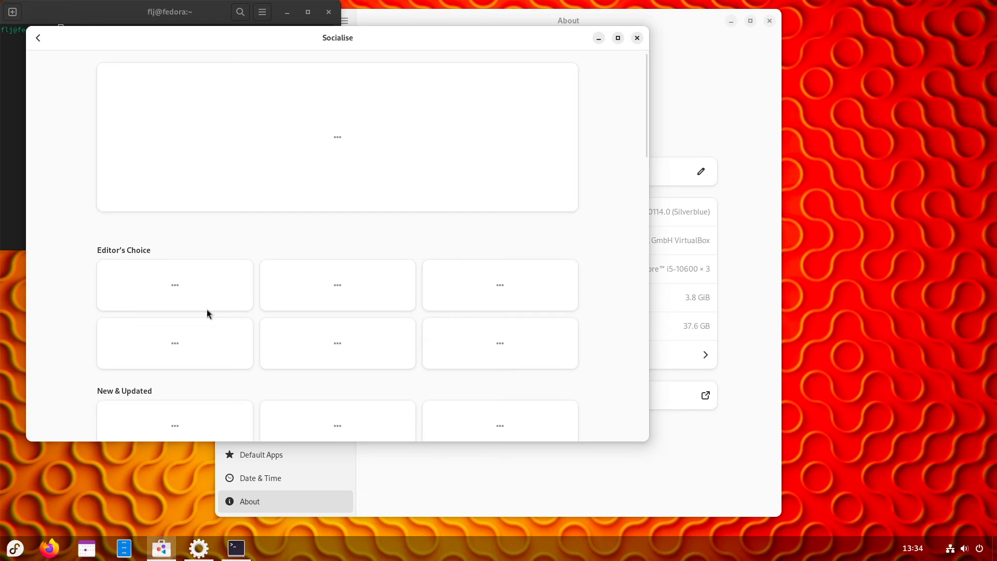
mouse_move(597, 315)
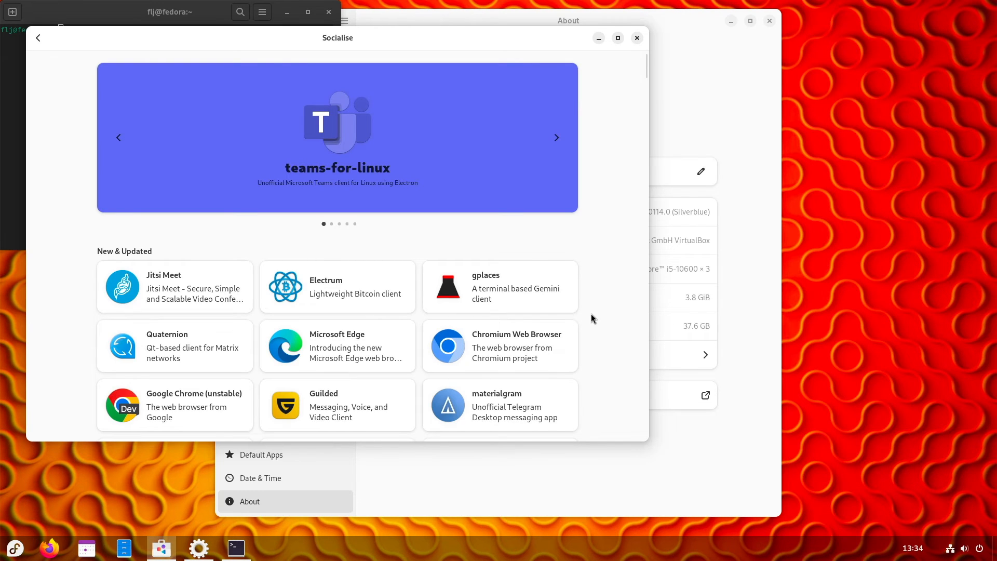
mouse_move(369, 354)
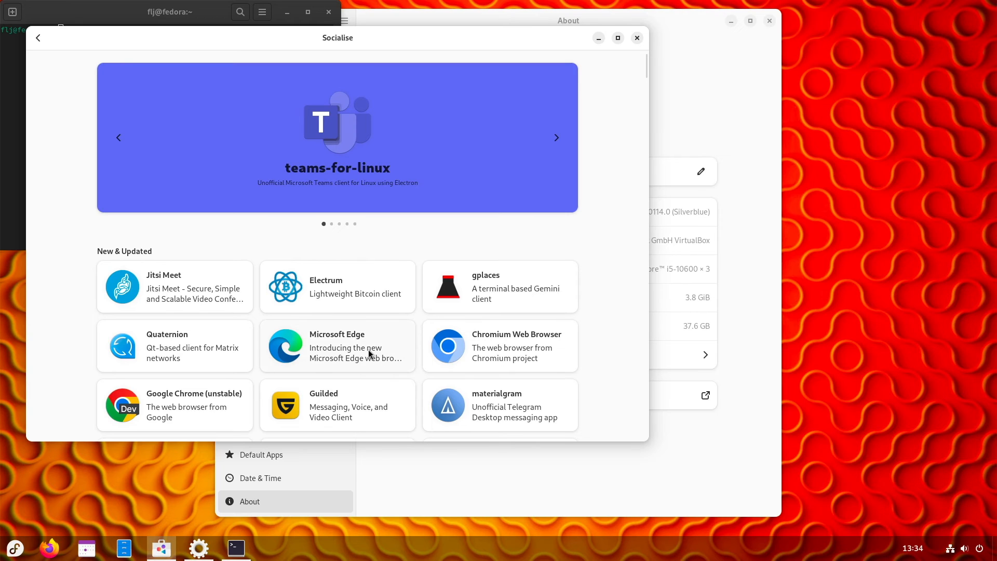
click(338, 345)
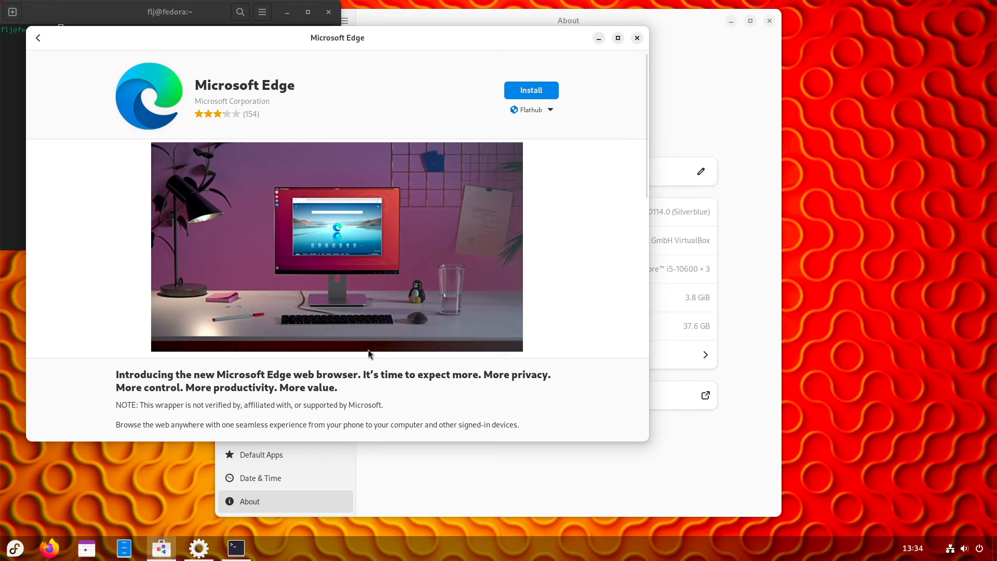
mouse_move(56, 64)
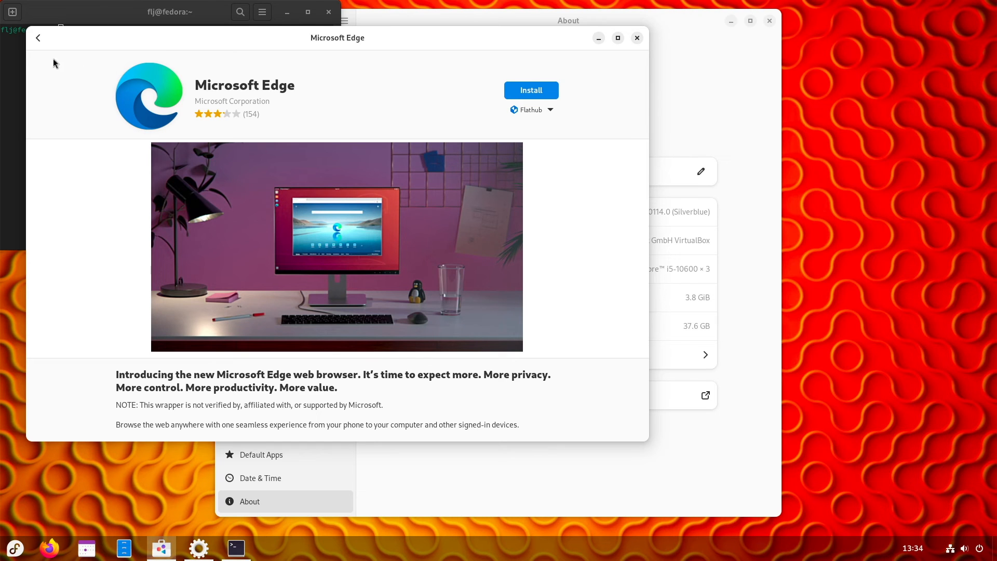
click(37, 38)
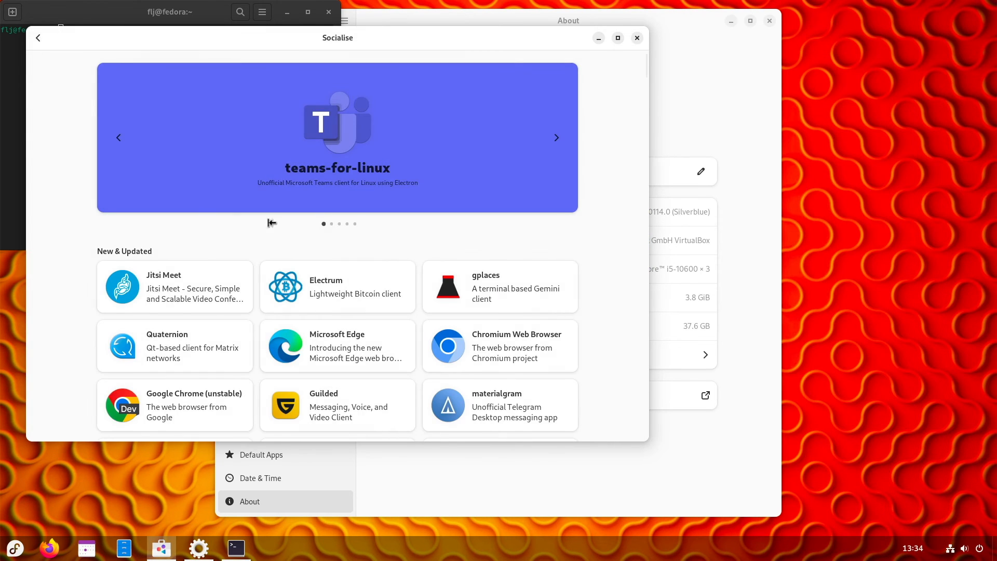
mouse_move(537, 148)
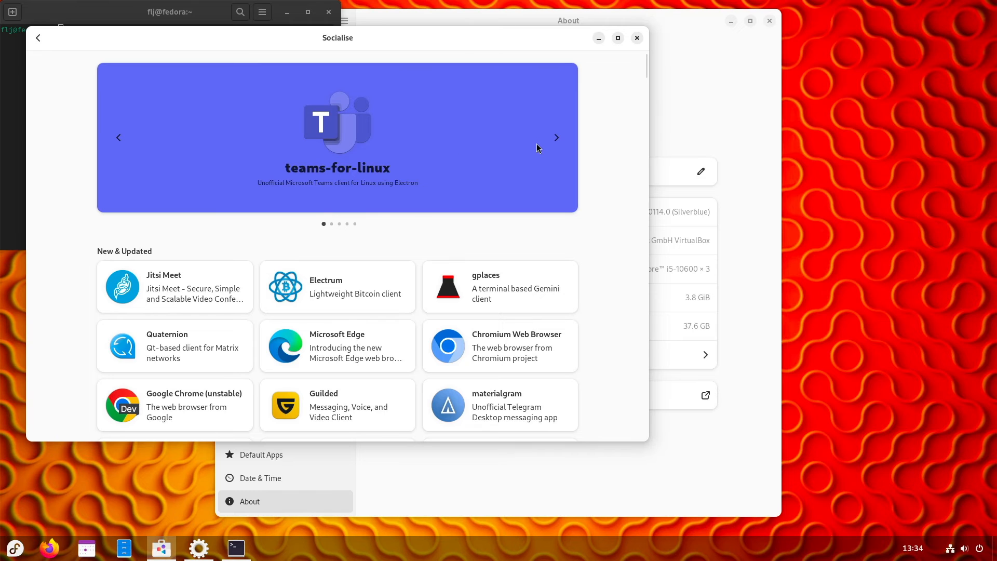
click(337, 122)
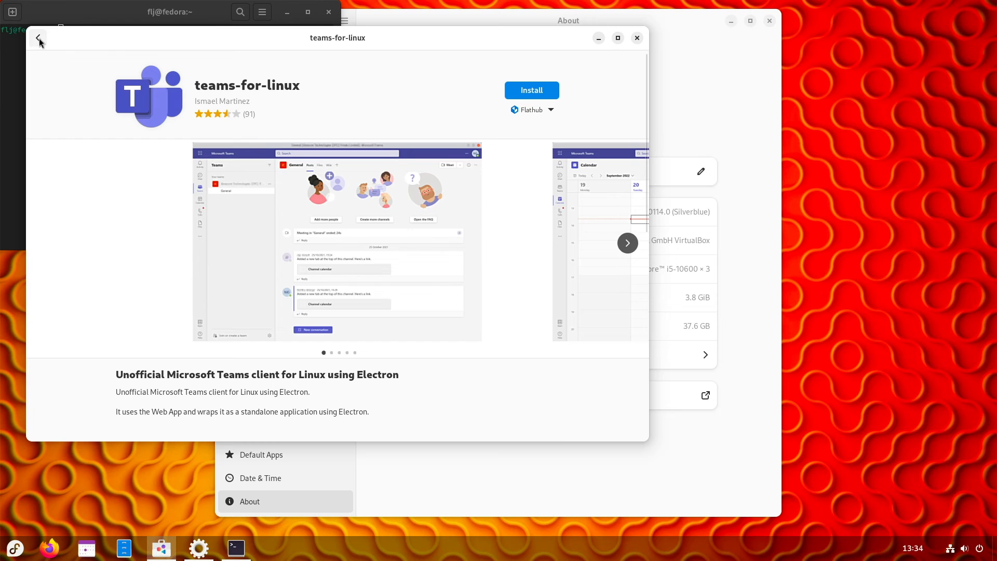
click(37, 38)
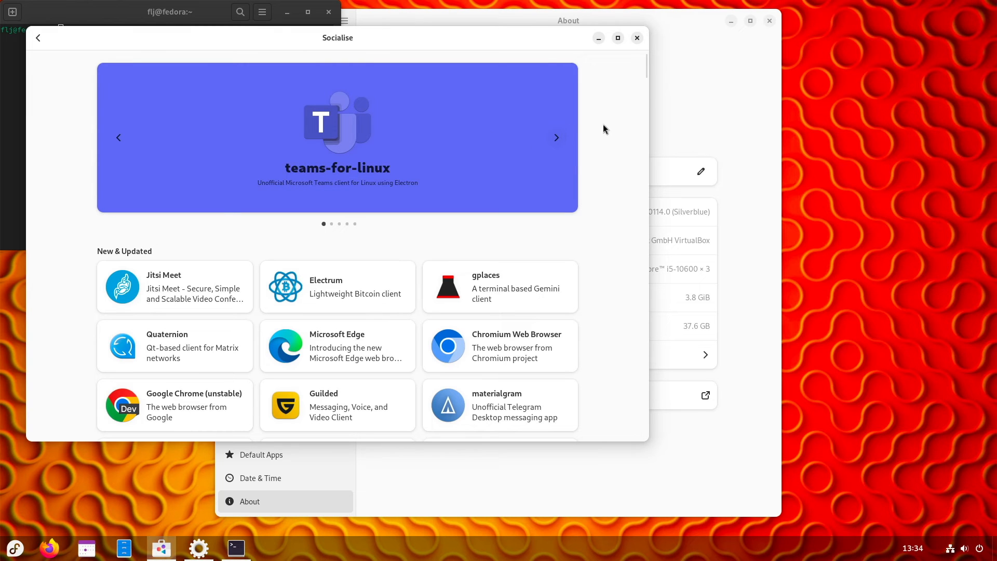
Cycle the featured banner through Brave, Yandex, Fluffychat and Rymdport, then view Jitsi Meet.
click(556, 137)
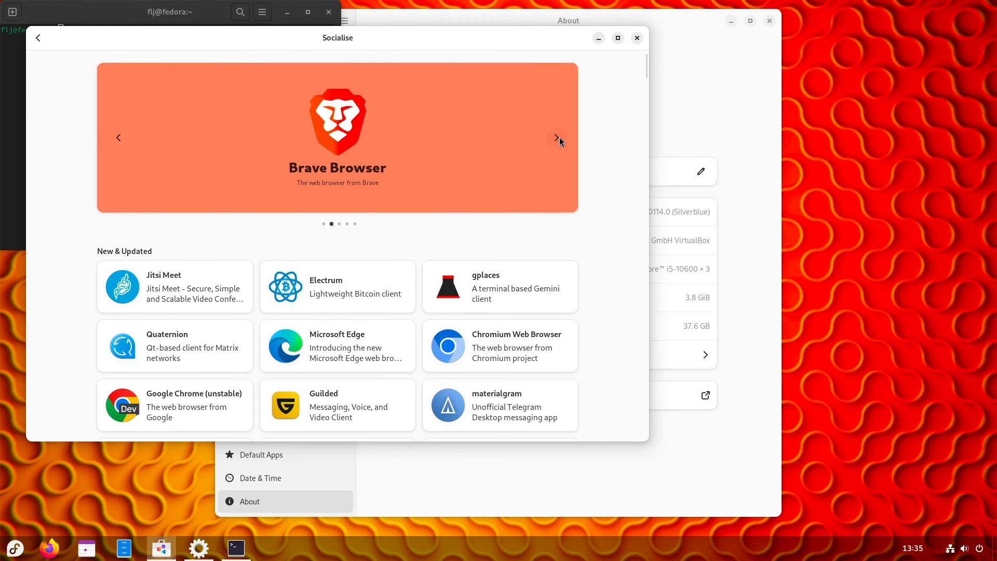
click(557, 138)
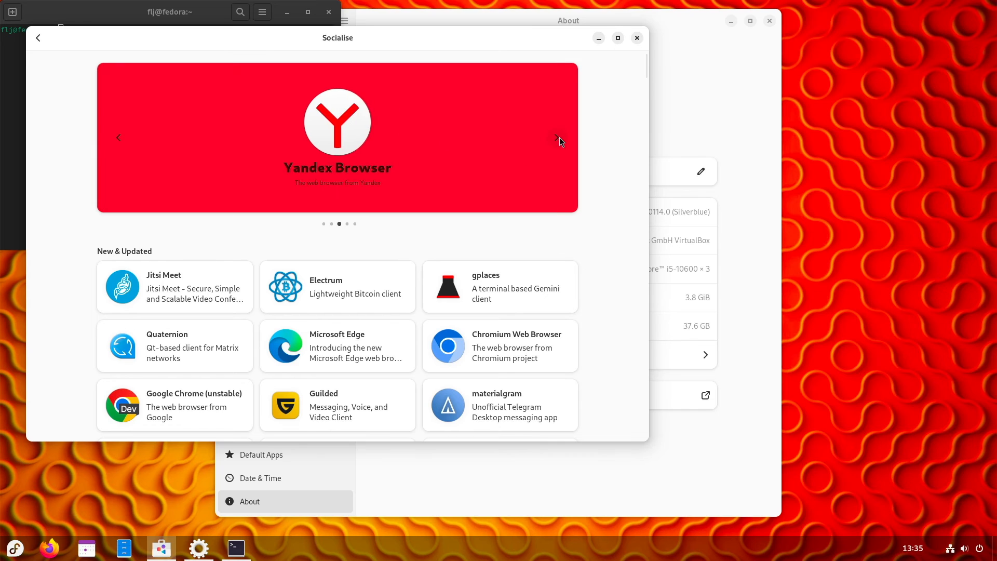
click(557, 139)
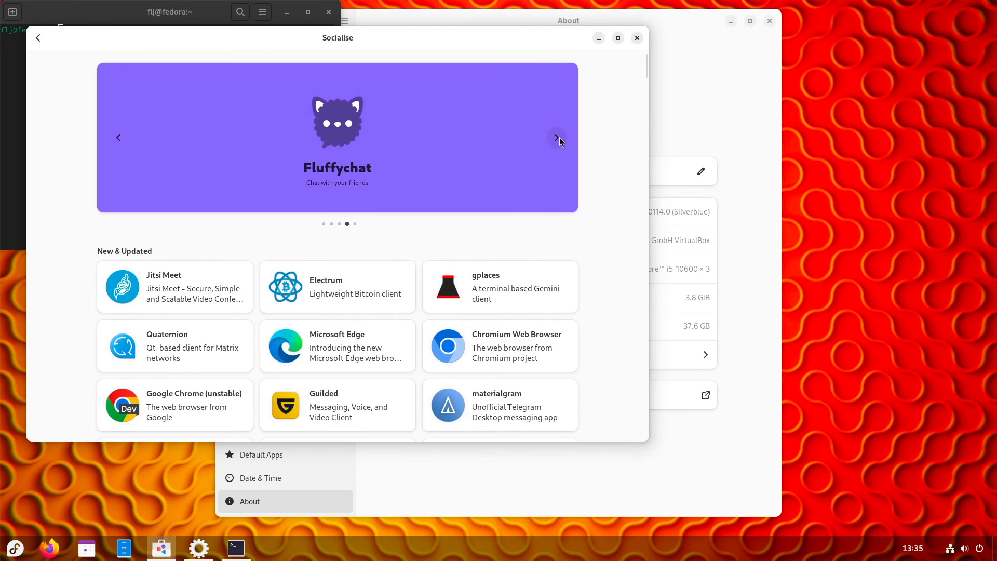
click(556, 138)
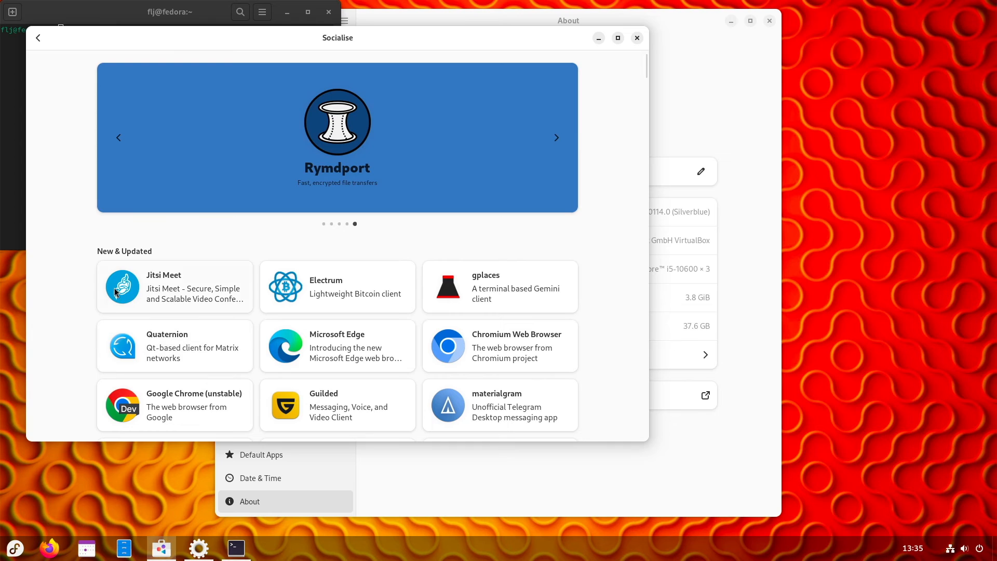
click(174, 287)
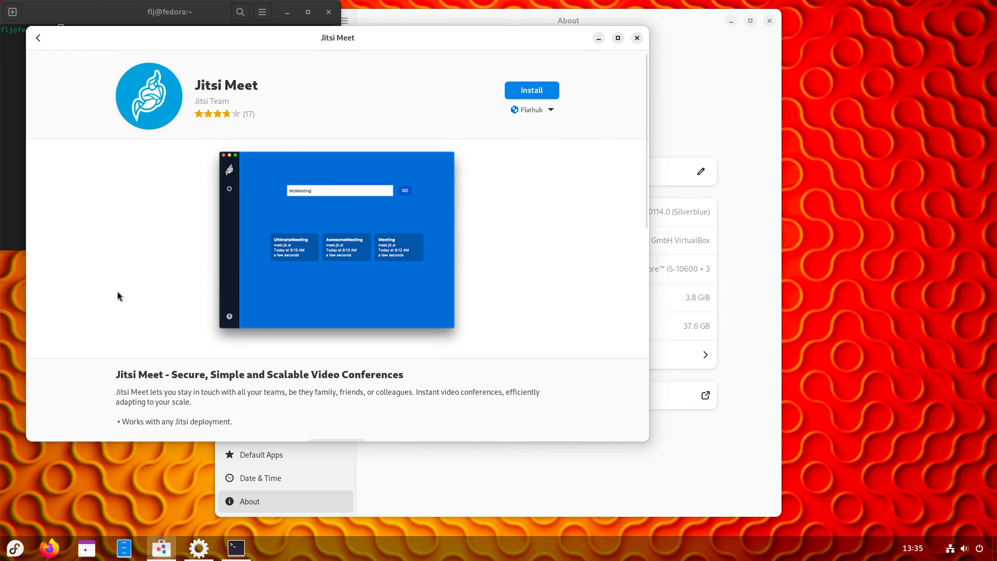
mouse_move(38, 38)
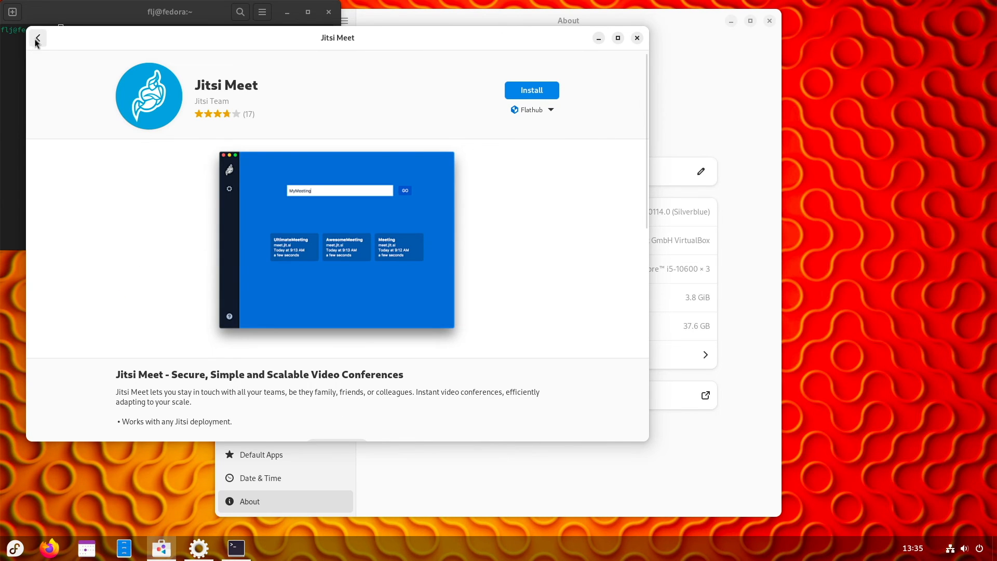
Return to Socialise and view Amazon WorkSpaces from the Other Software list.
click(38, 38)
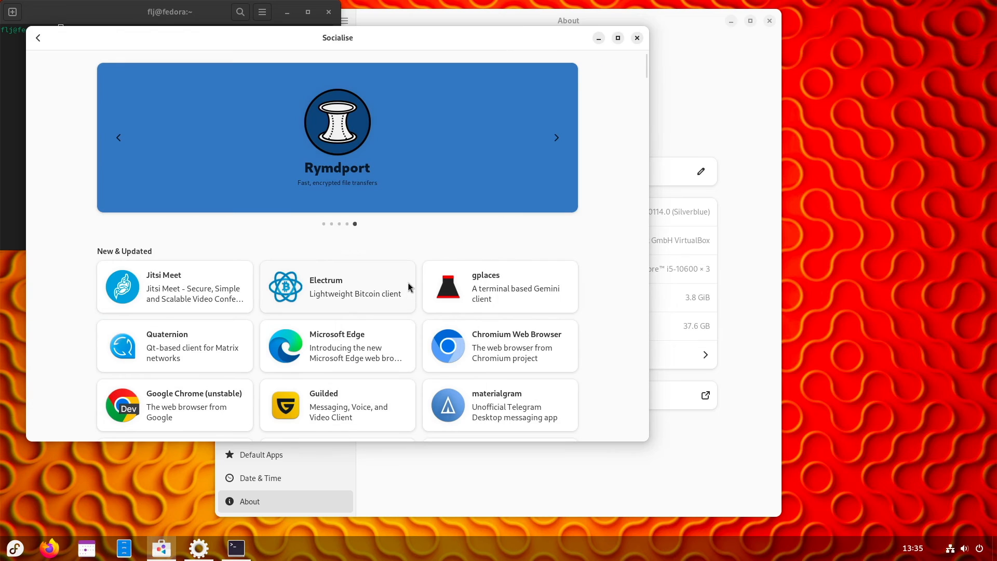
scroll(down, 3)
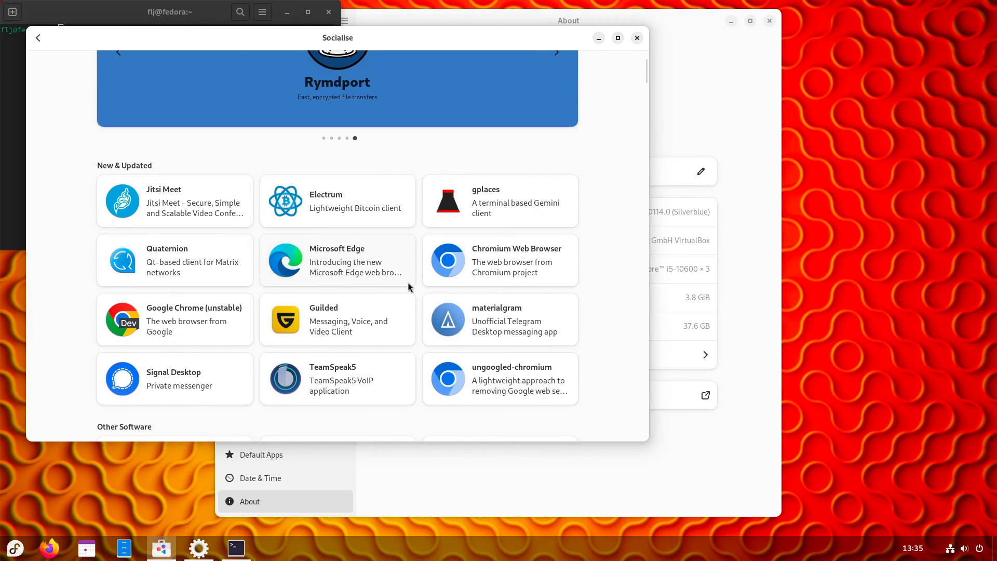
scroll(down, 3)
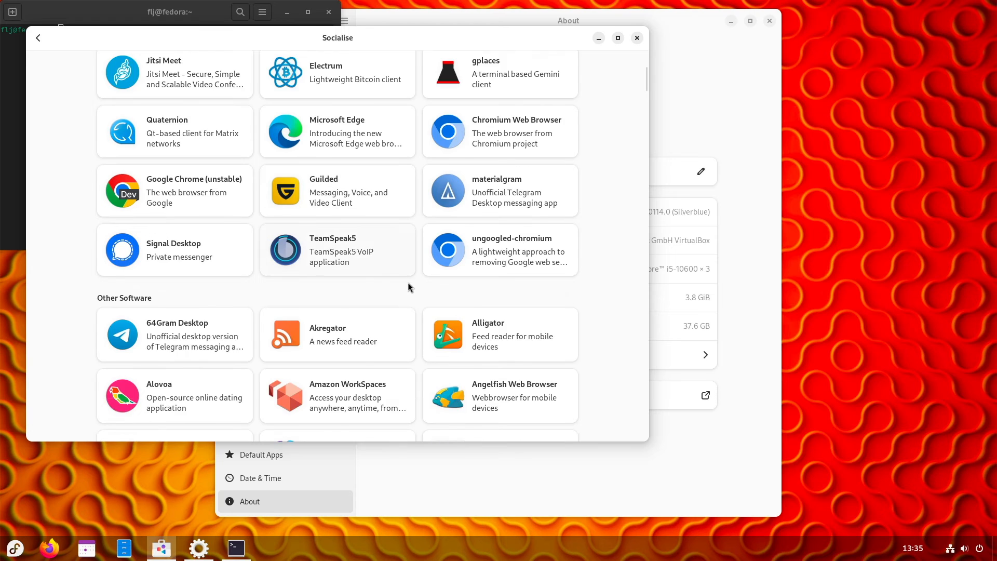
scroll(down, 3)
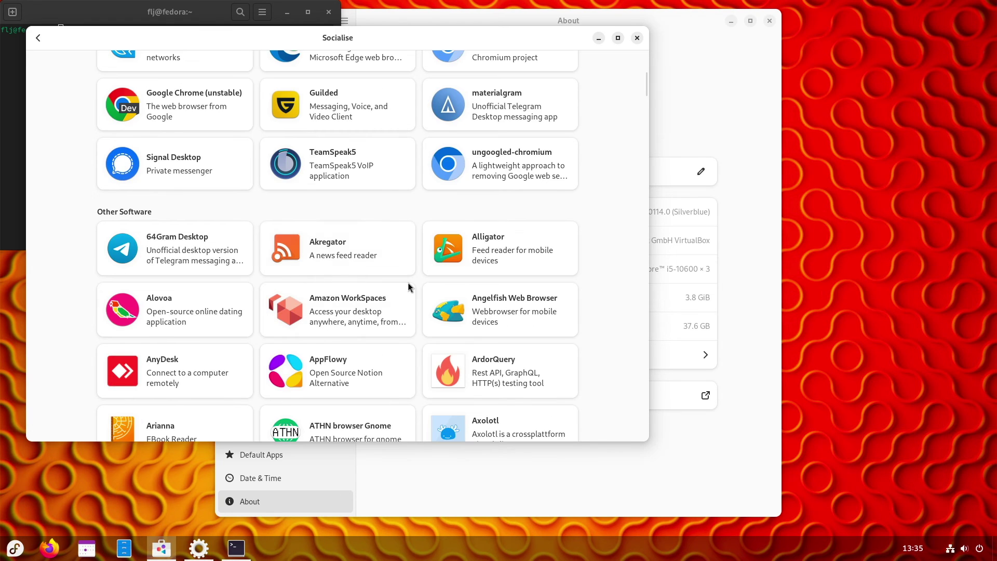
scroll(down, 3)
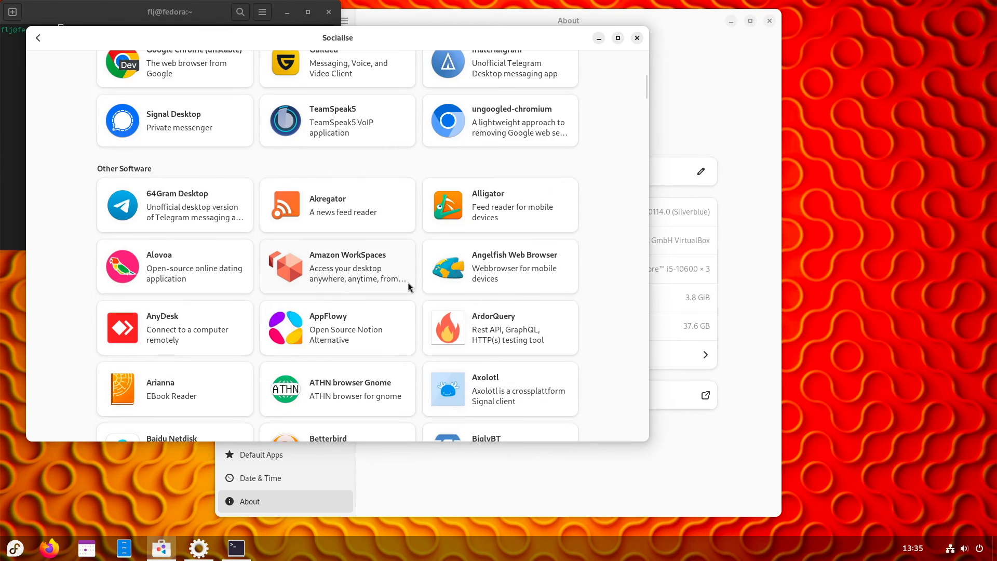
mouse_move(346, 266)
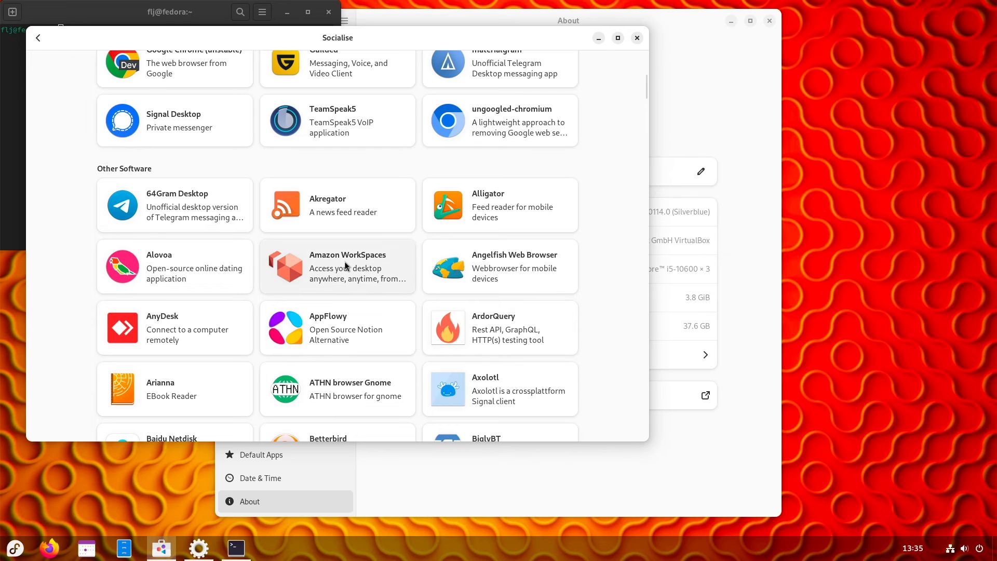
click(347, 267)
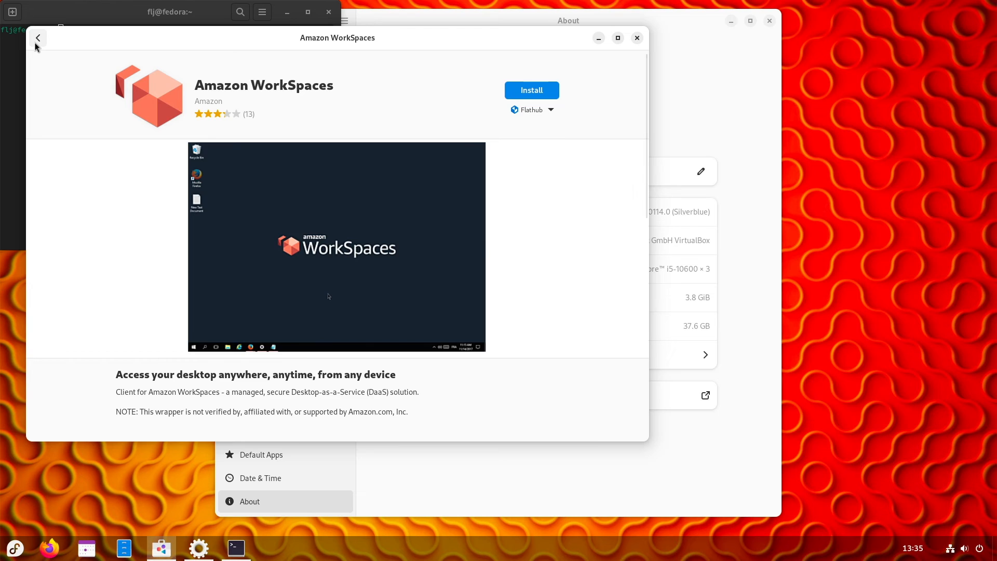
Return to Socialise and preview the BlueBubbles details page.
click(38, 38)
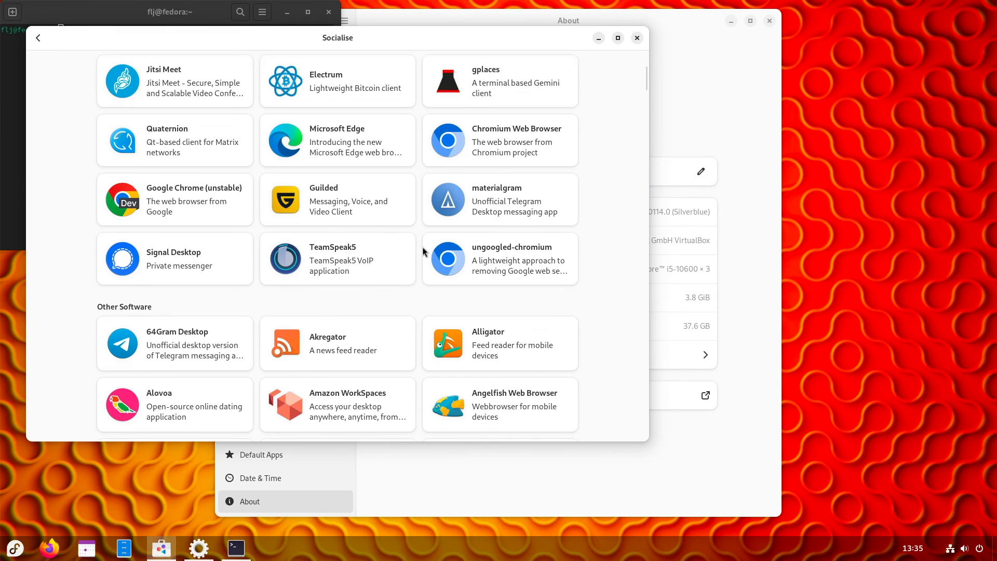
scroll(down, 3)
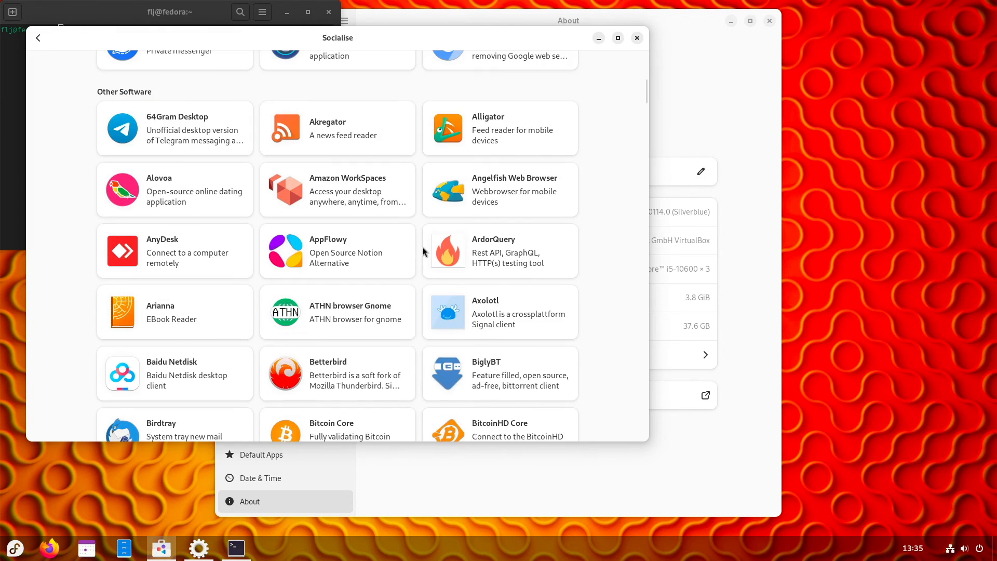
scroll(down, 3)
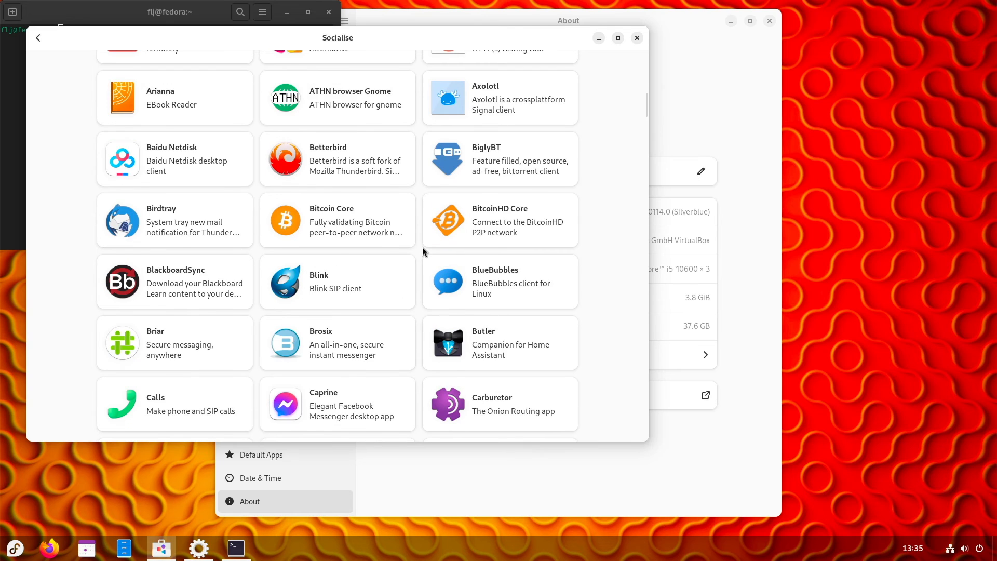
scroll(down, 3)
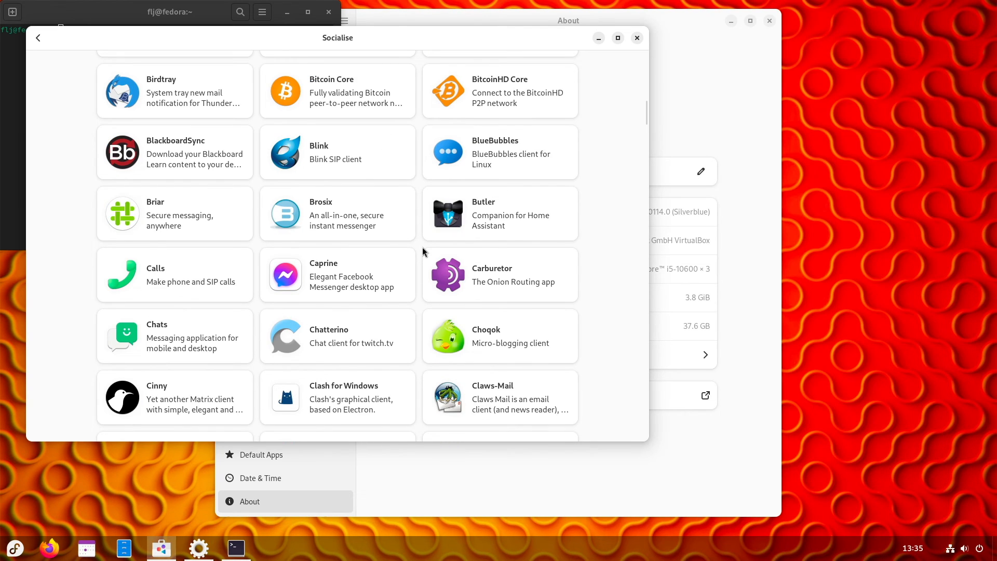
mouse_move(458, 155)
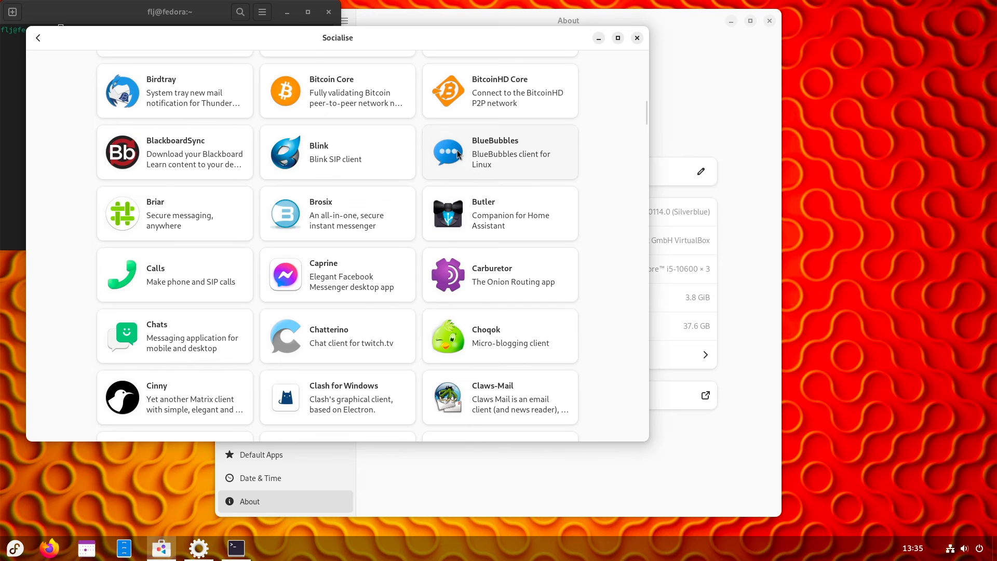
click(500, 152)
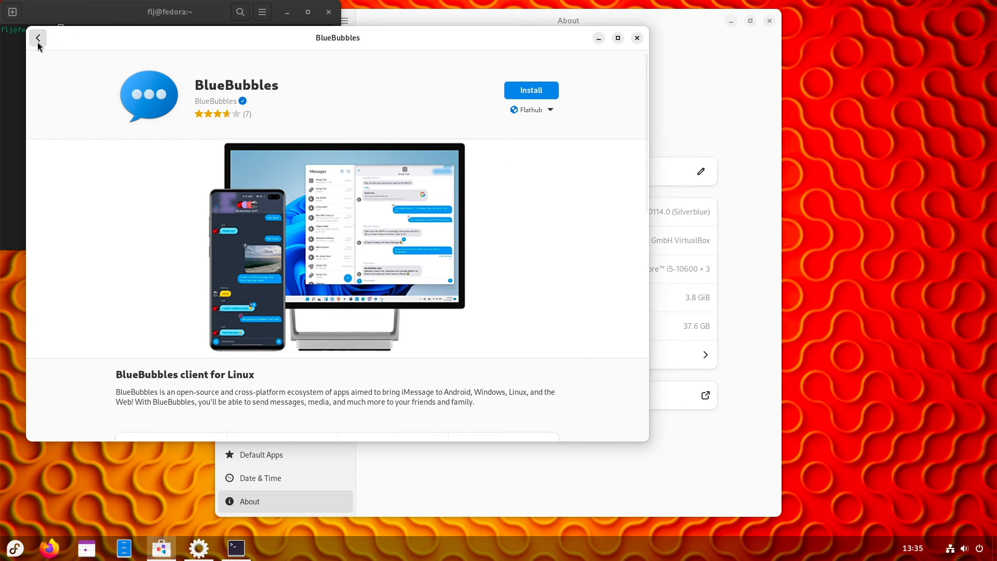
click(37, 37)
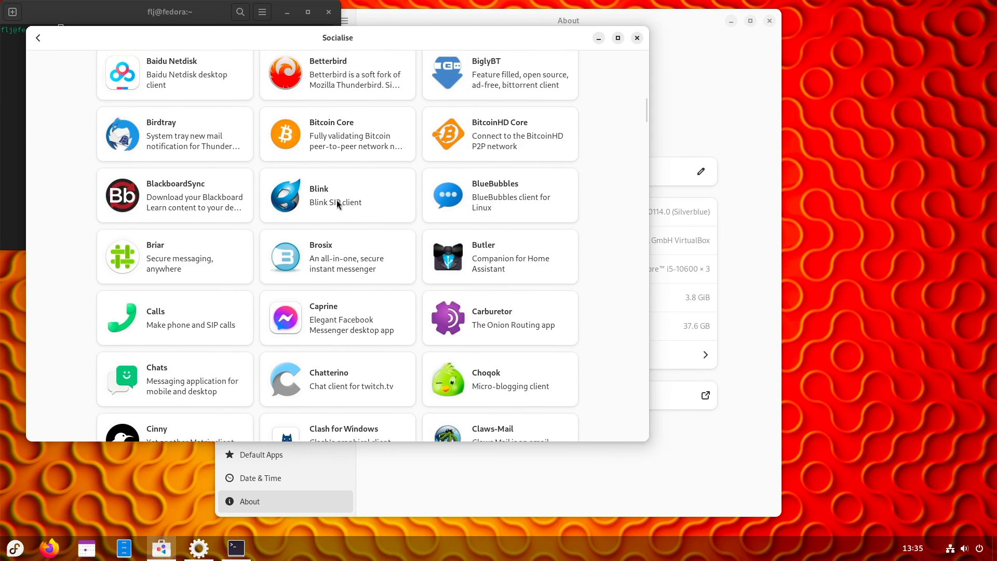
Preview the Discord details page, then go back to the Explore overview.
scroll(down, 3)
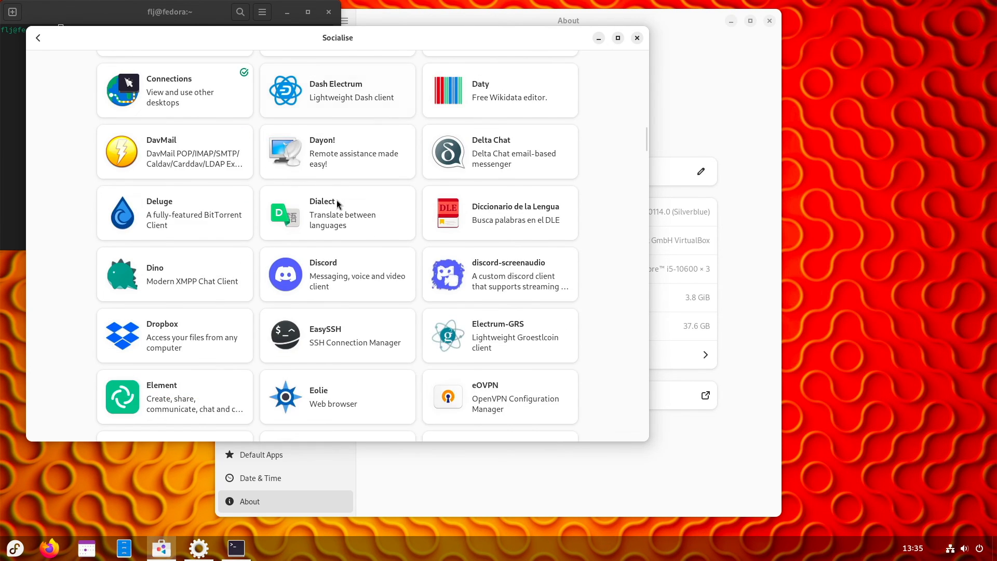
scroll(down, 3)
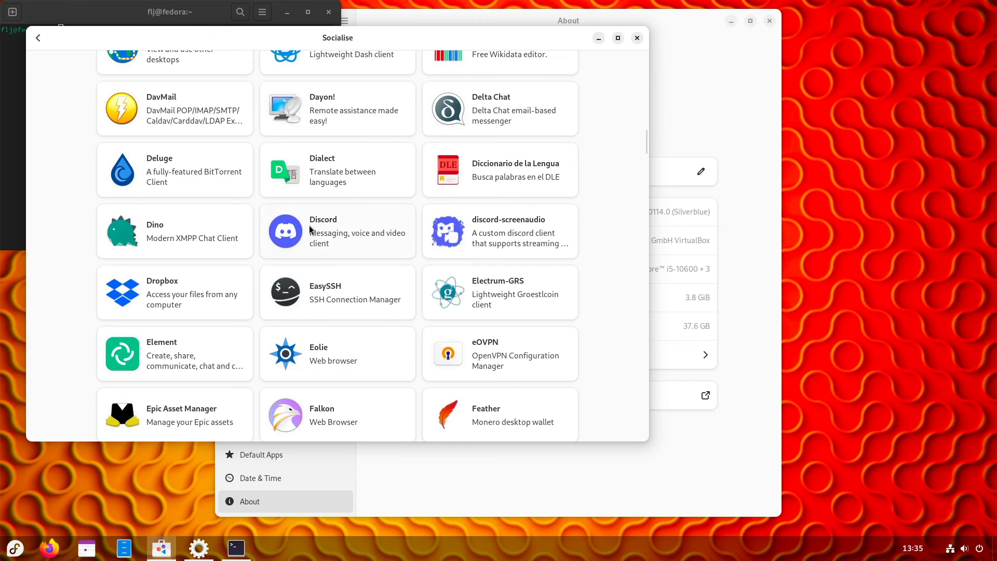
click(337, 231)
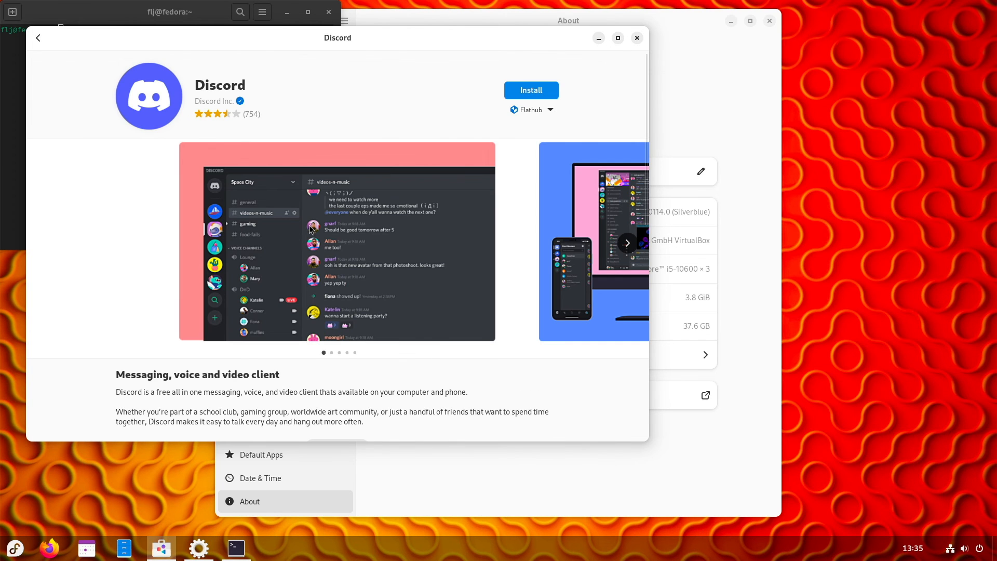
click(38, 38)
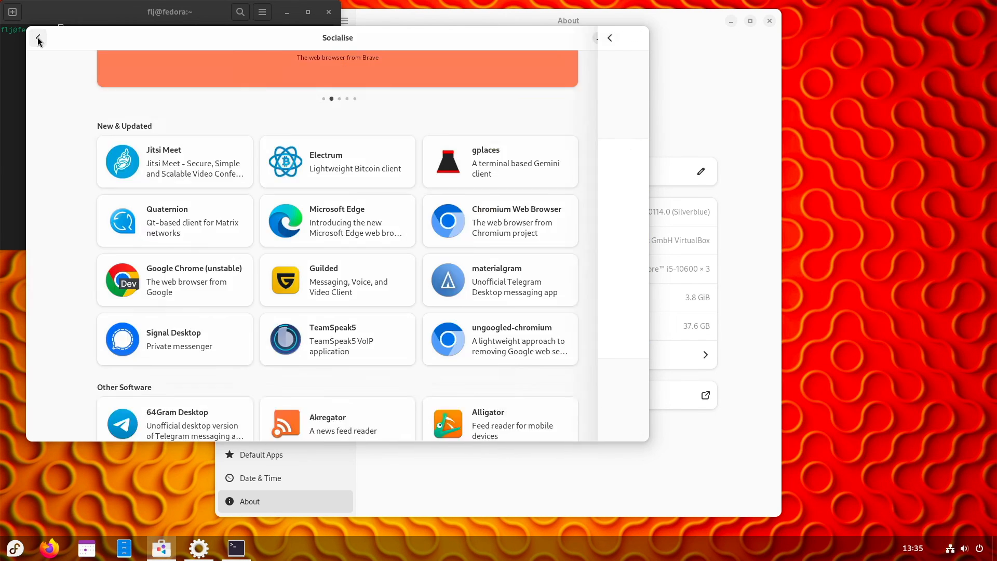
click(39, 39)
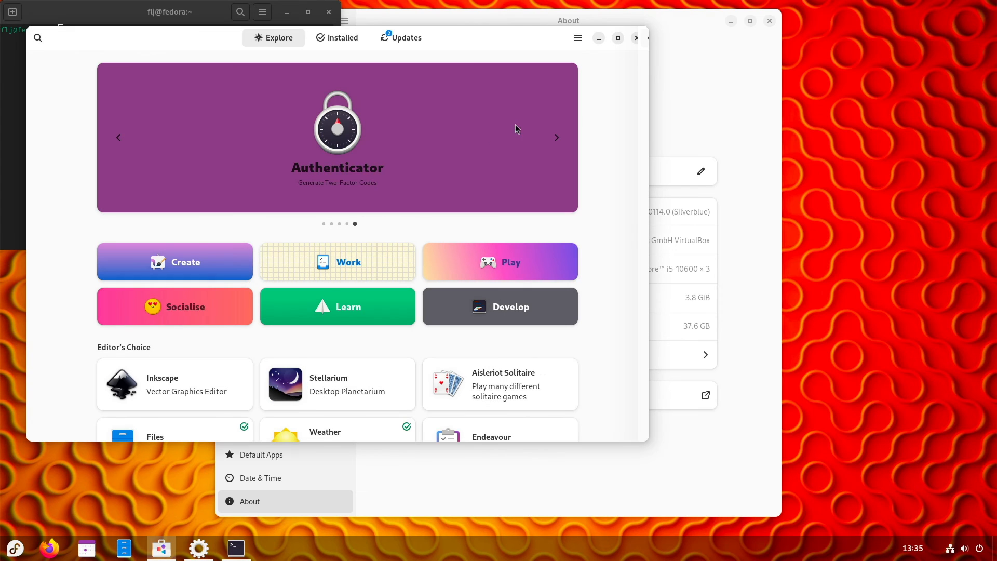
Show the Updates page listing RIT Rachana Malayalam font and Typing Booster under Requires Restart.
click(406, 37)
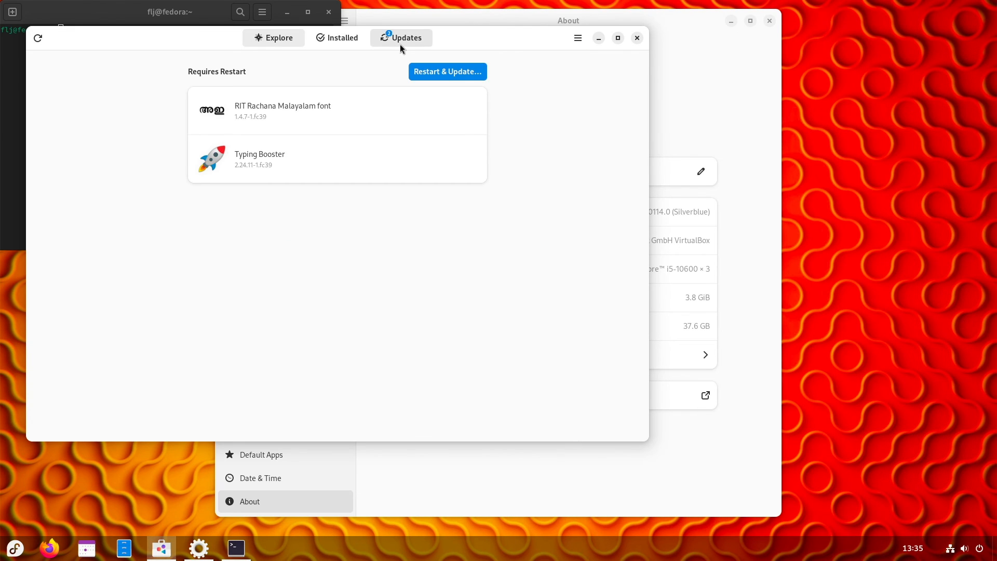
mouse_move(299, 175)
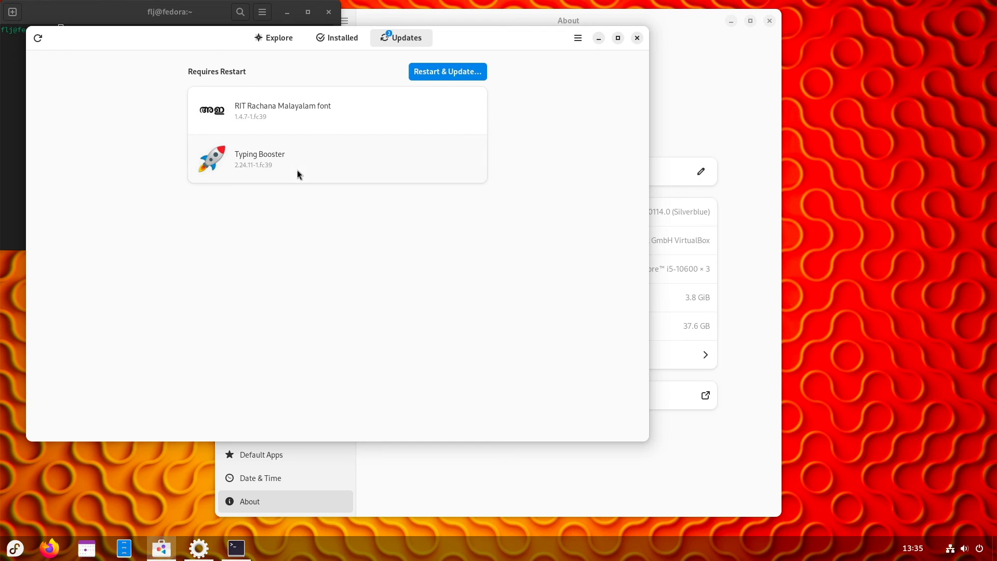
mouse_move(269, 112)
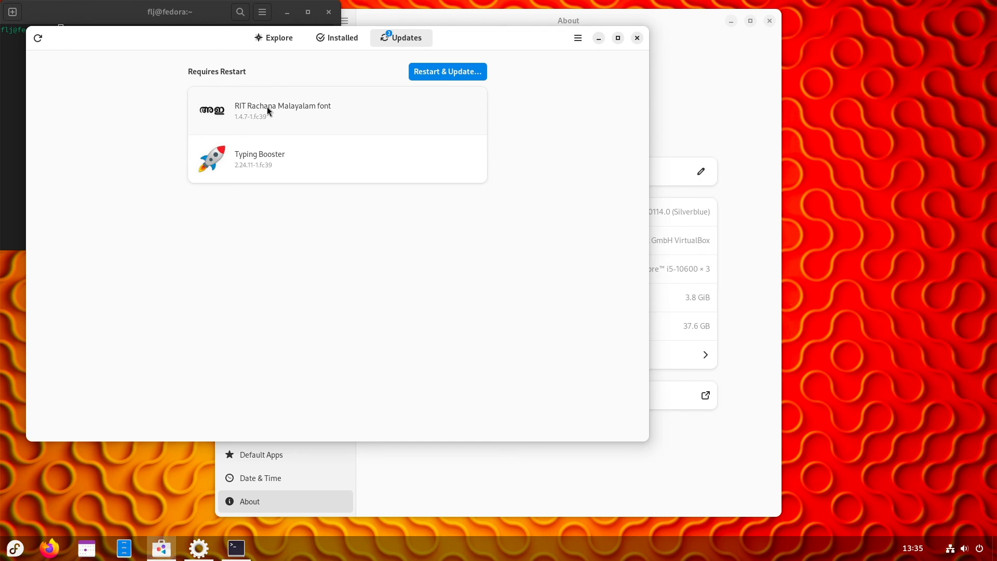
mouse_move(481, 88)
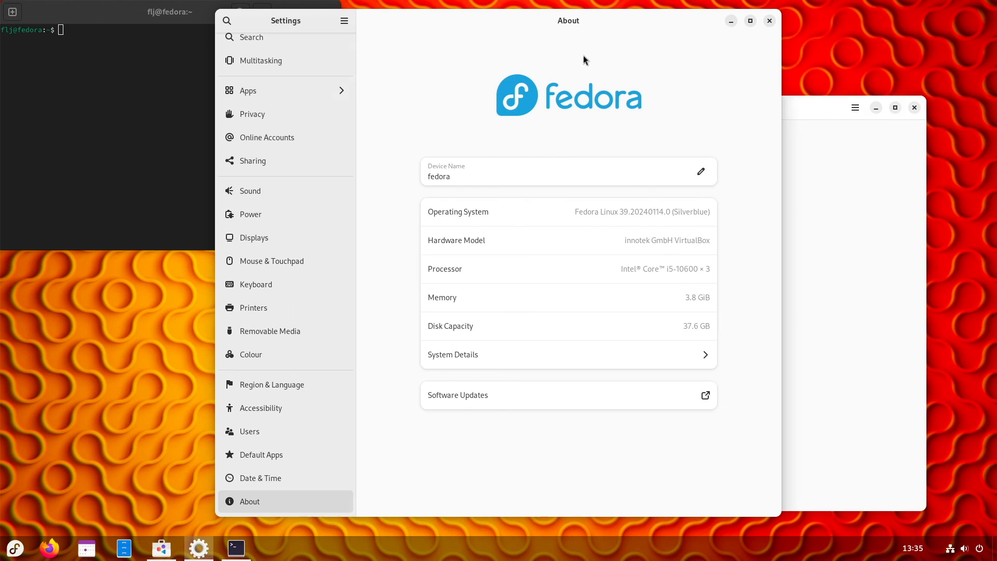
mouse_move(552, 253)
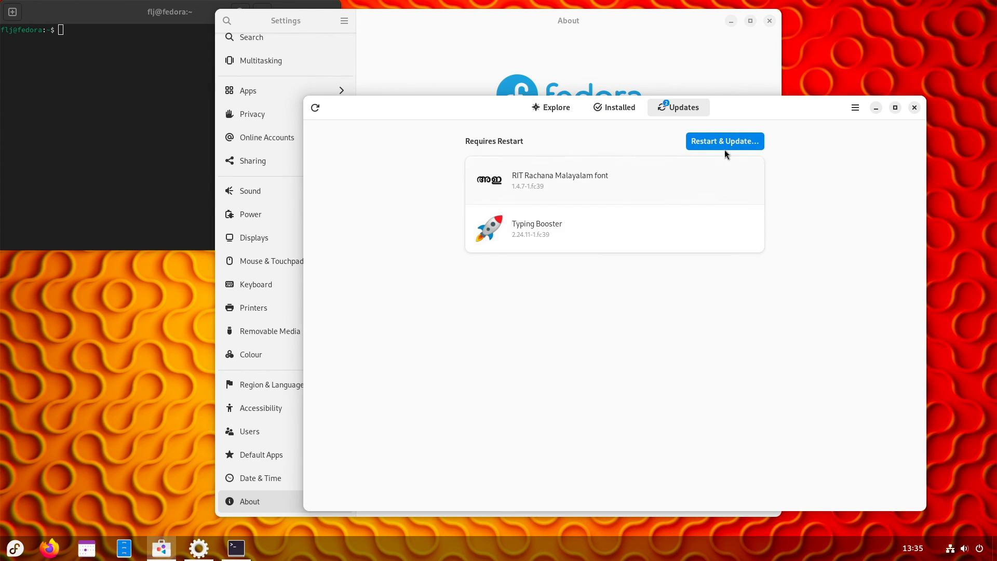
Choose Restart & Update for the font and Typing Booster updates, bringing up the restart countdown.
click(725, 141)
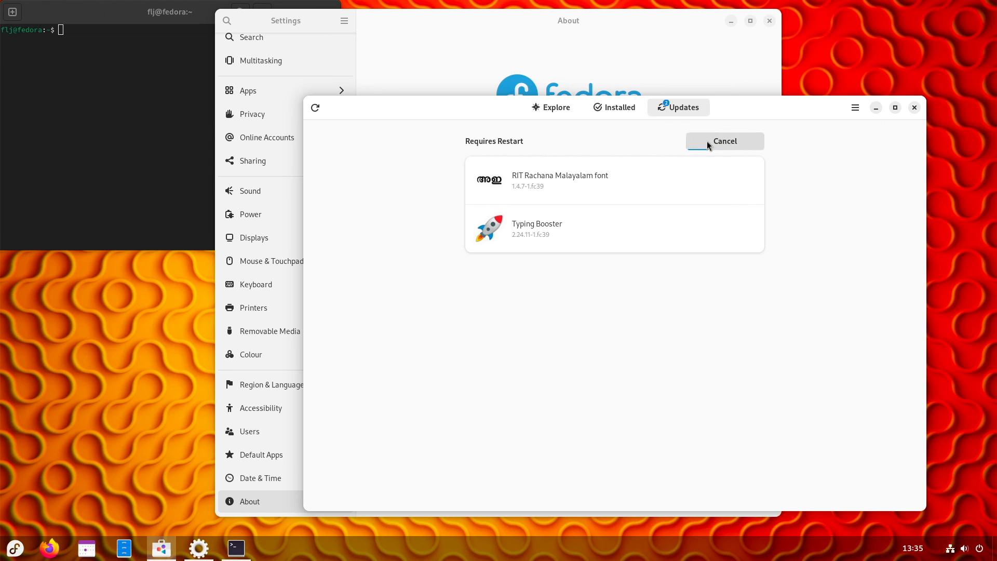
mouse_move(575, 144)
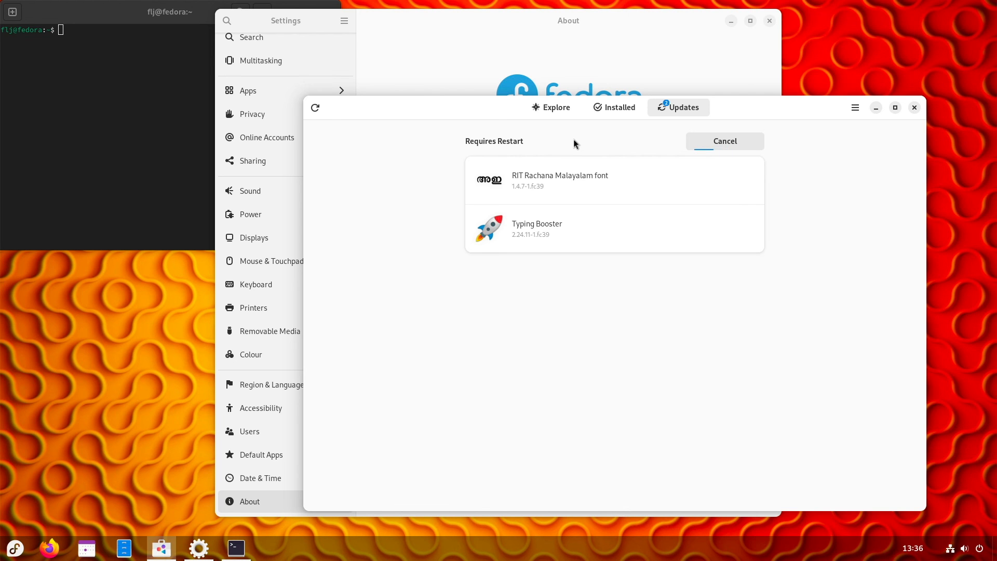
click(724, 141)
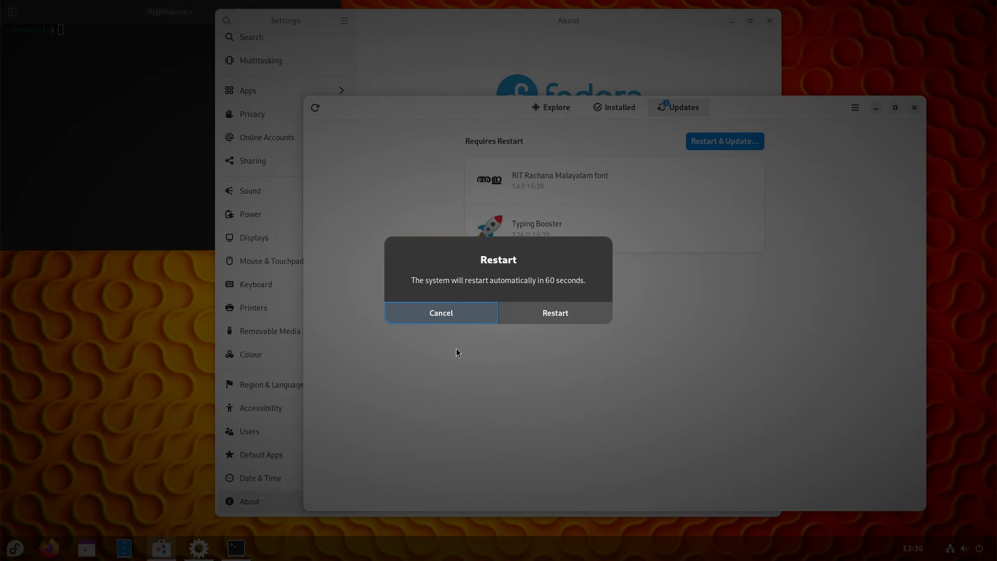